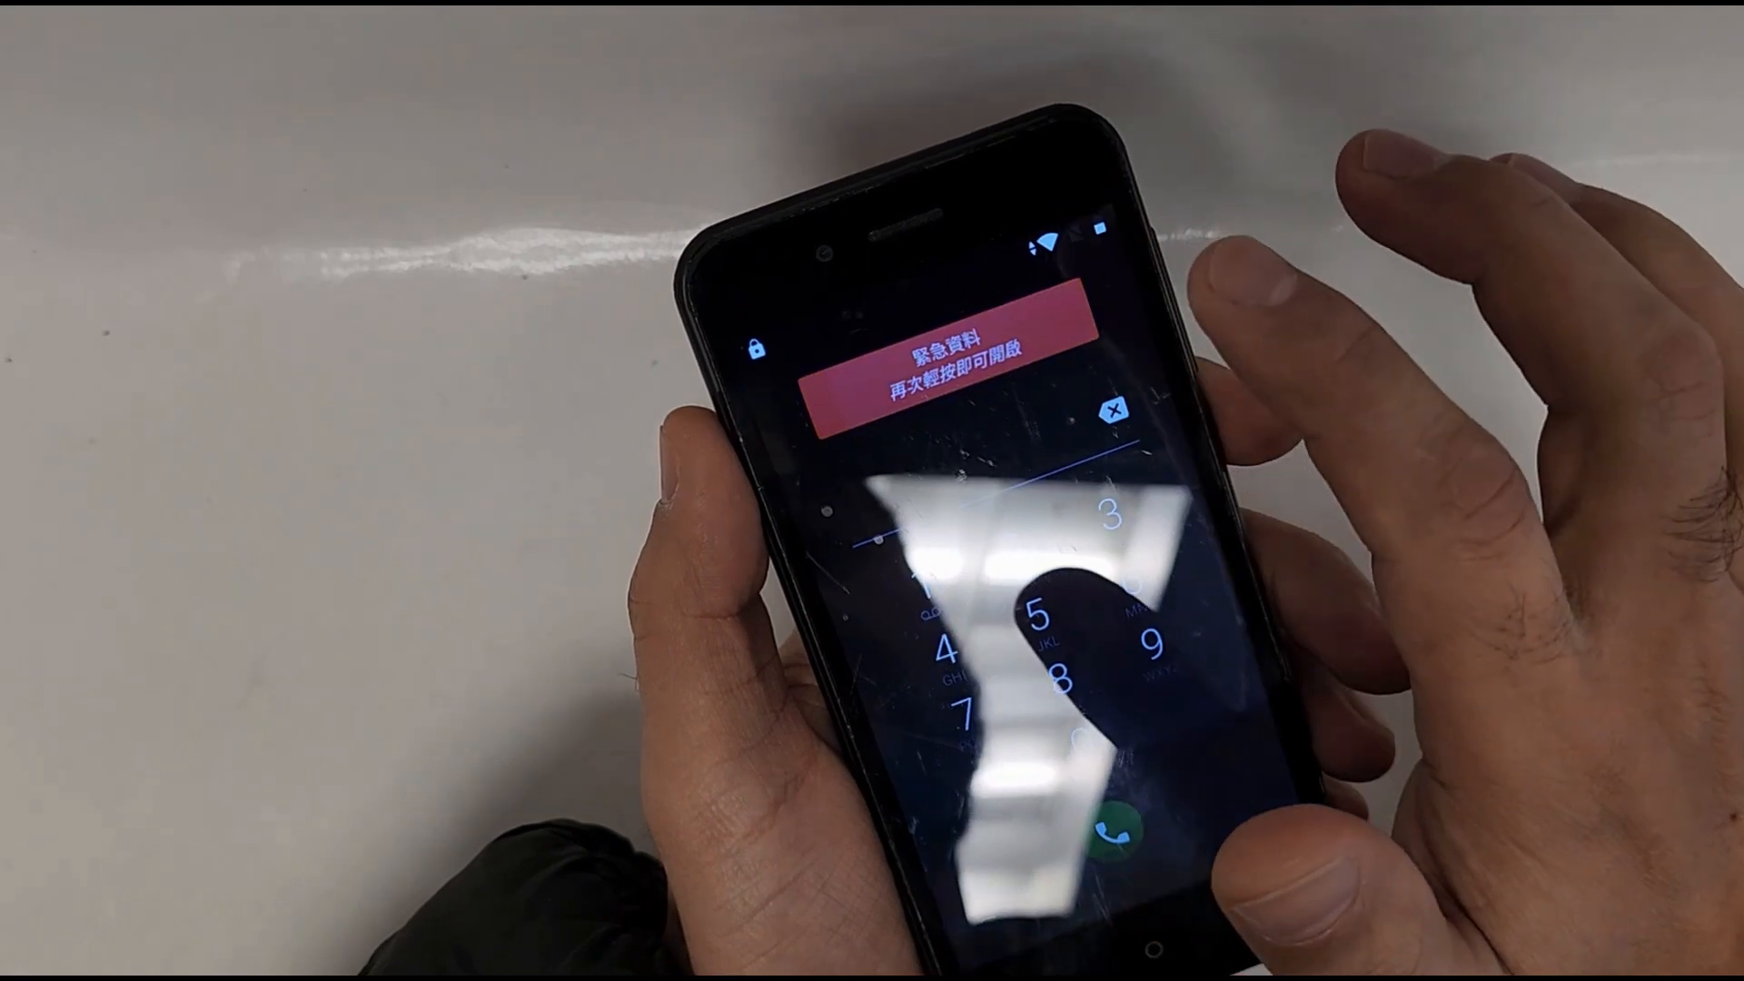
Step: Open the Emergency information page from the lock-screen emergency dialer banner
left_click(959, 371)
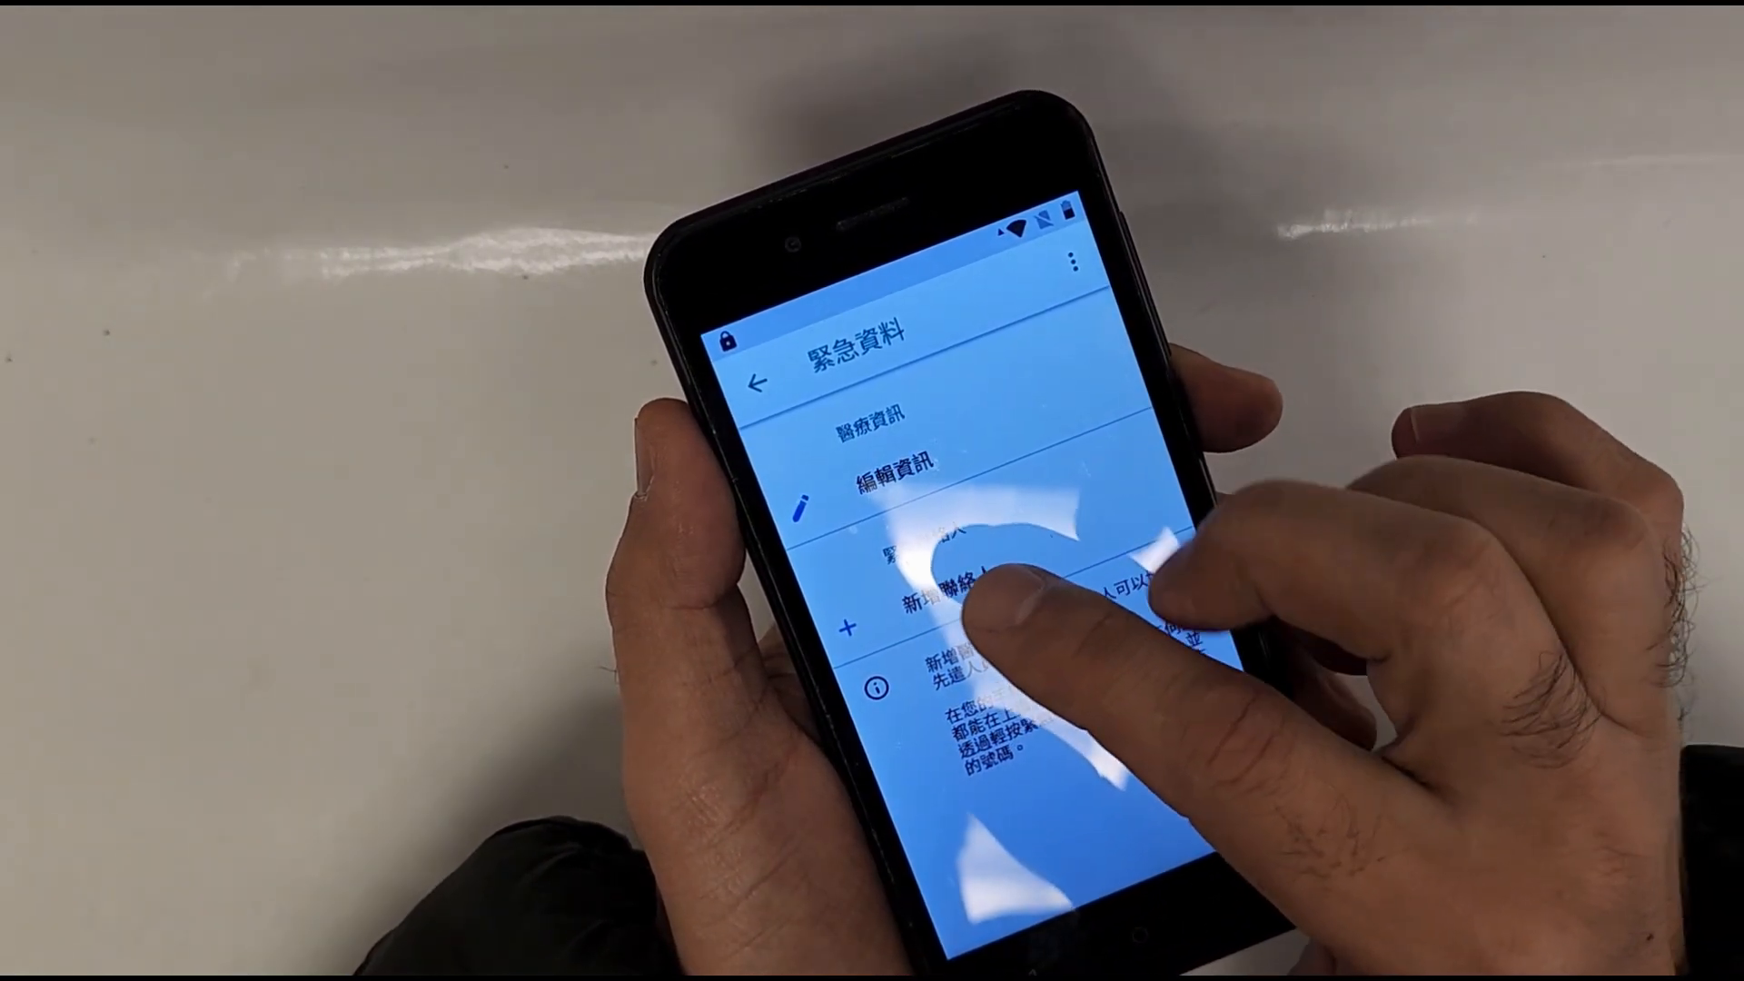
Step: Navigate from Emergency information into the Google Help & support page with search and popular articles
left_click(959, 603)
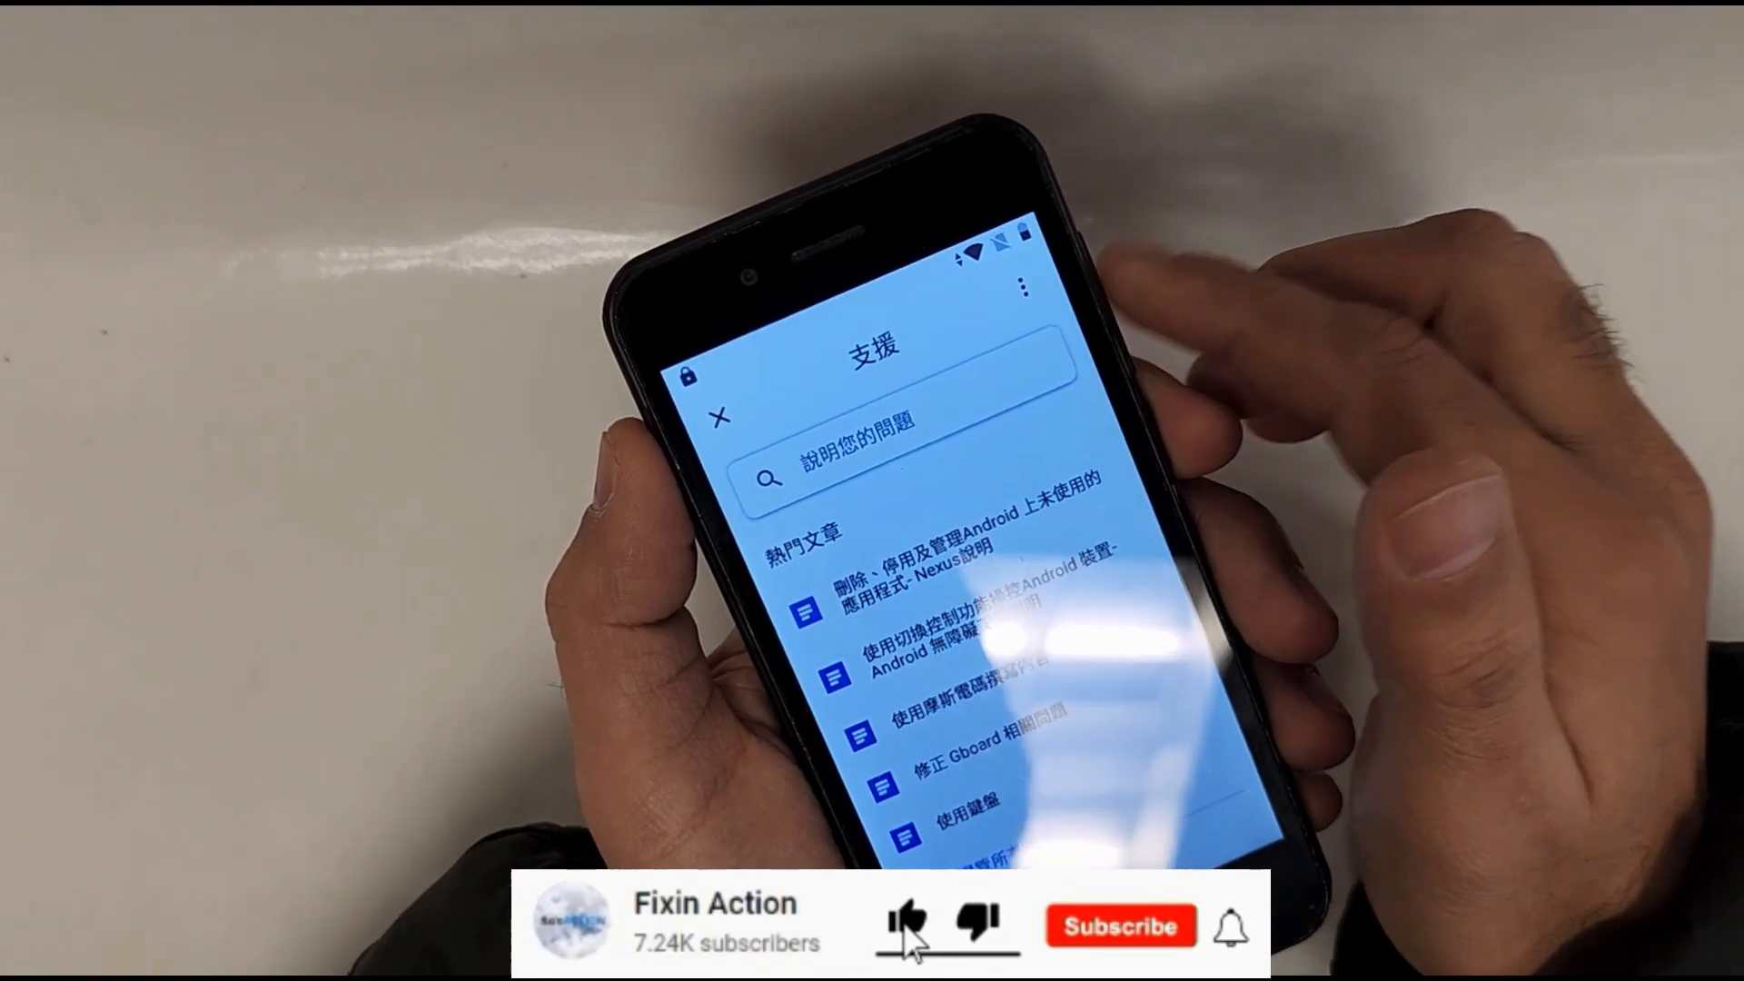
left_click(1124, 926)
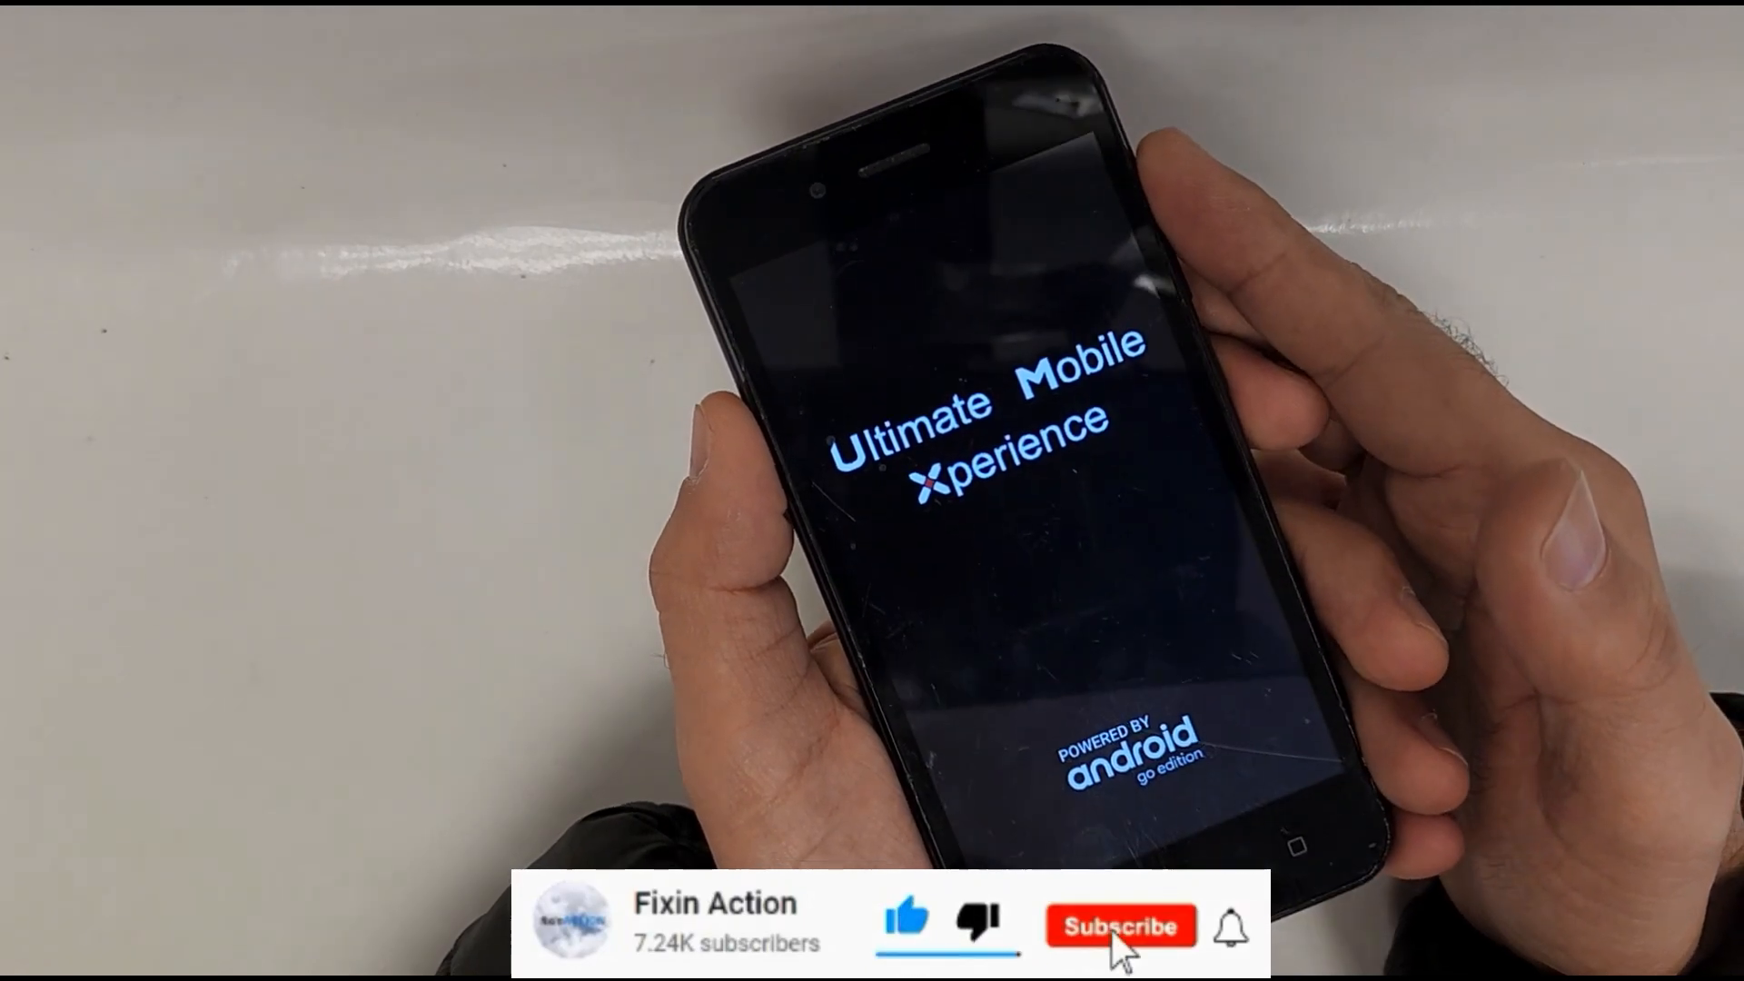
left_click(1123, 926)
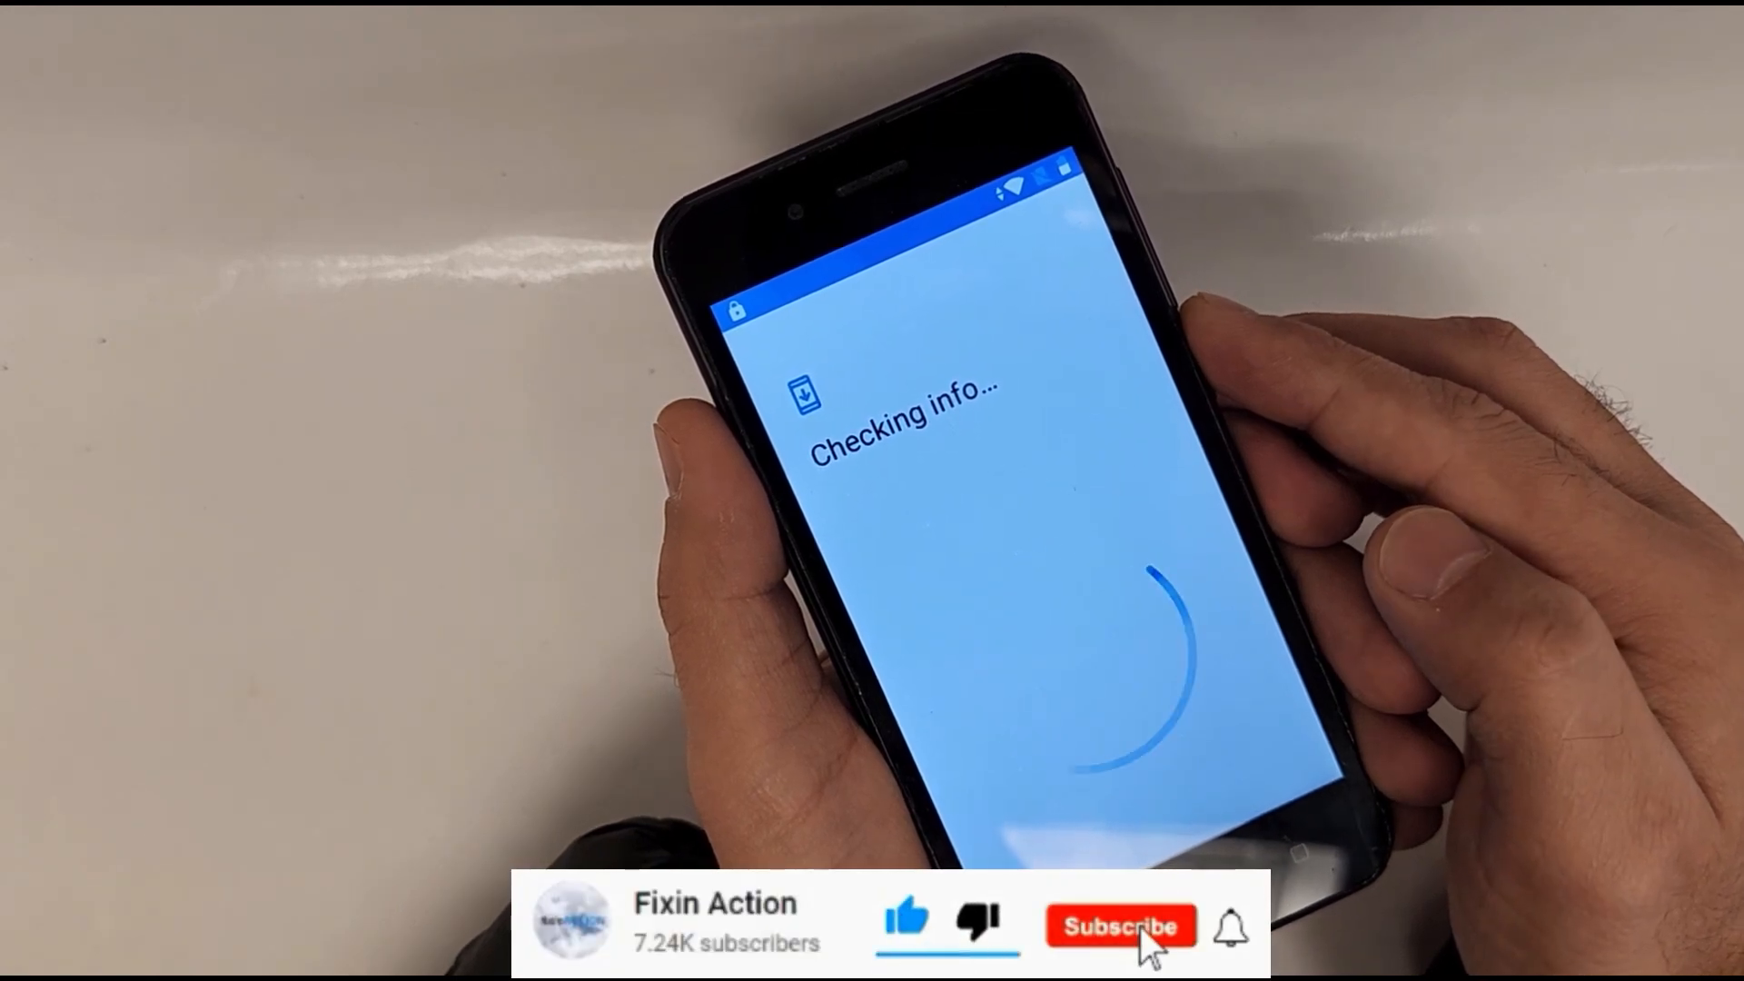
Step: Proceed through the English setup wizard to the 'Checking info…' spinner screen
left_click(1122, 952)
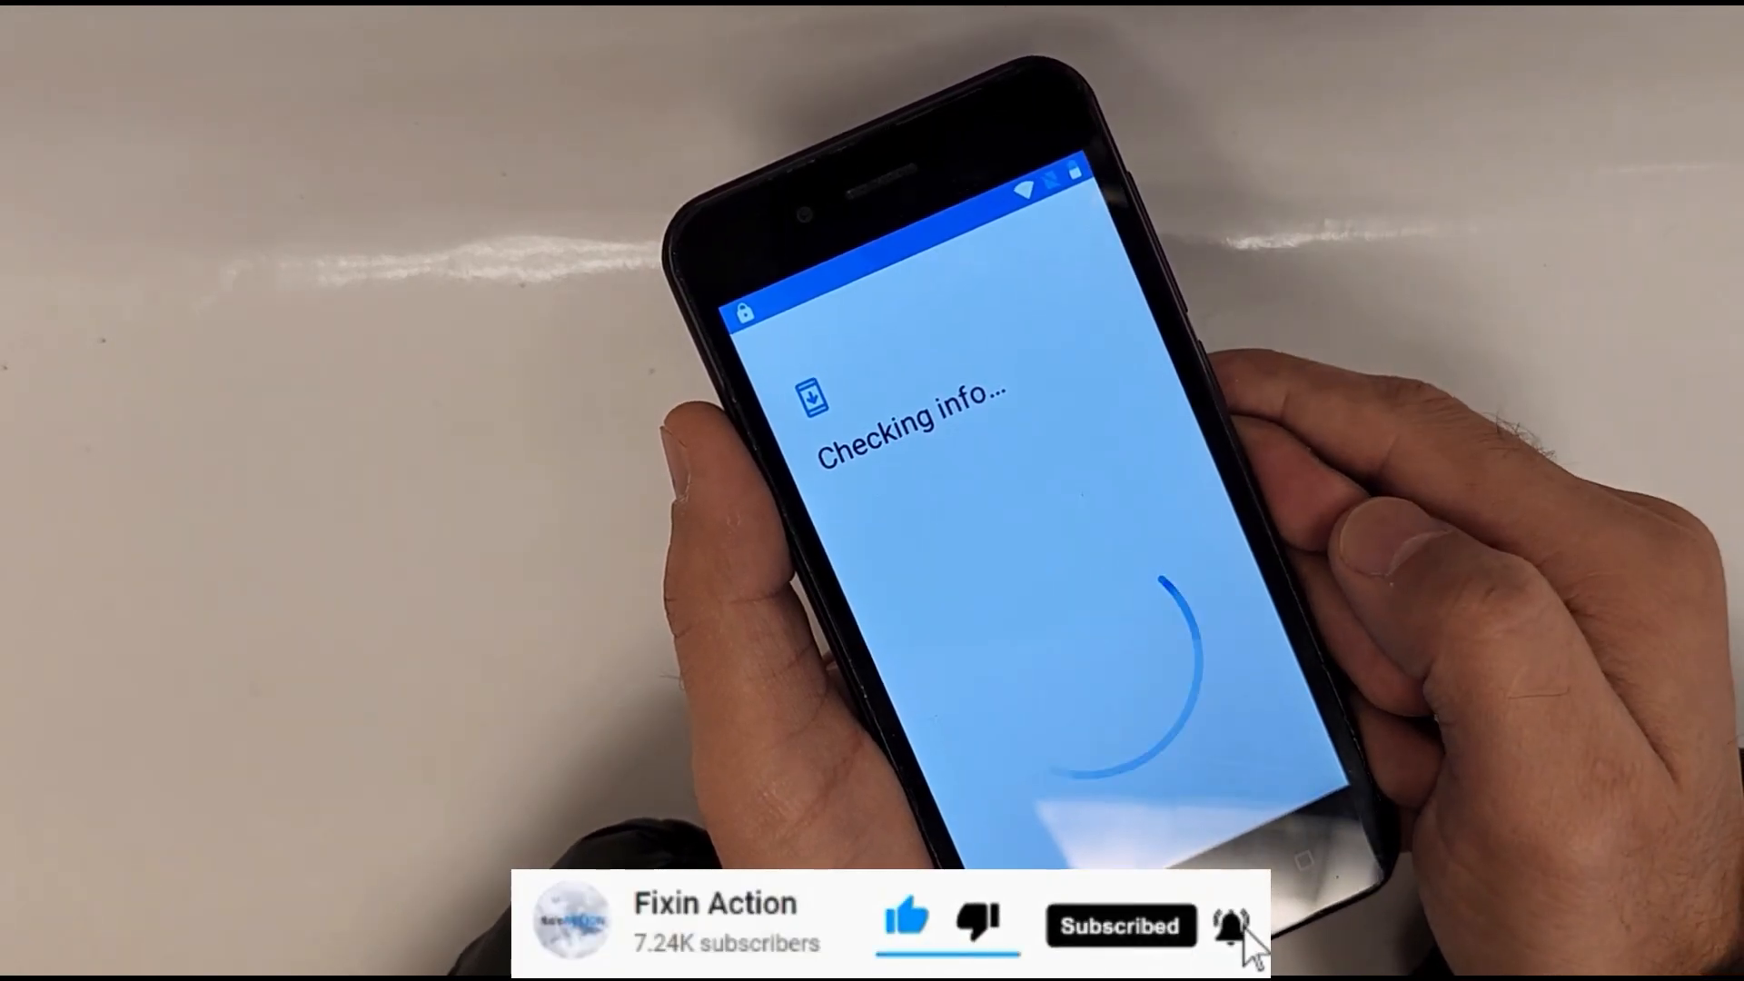